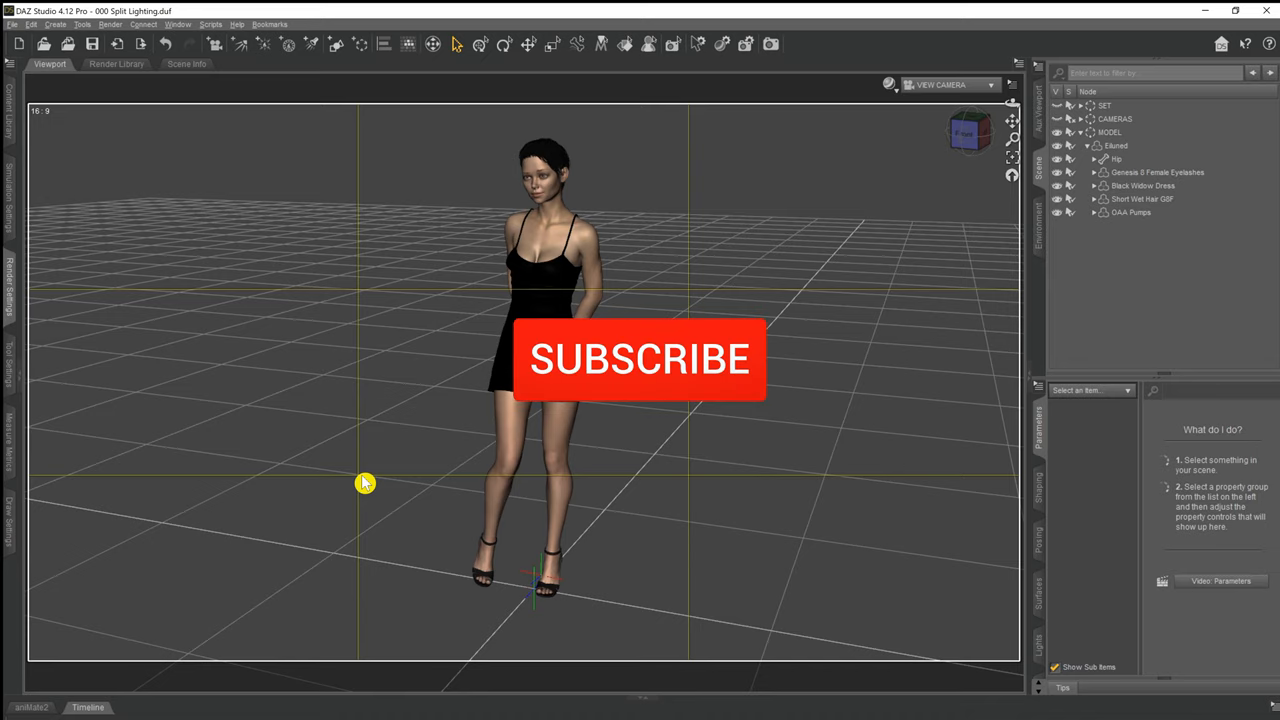
Select the standing Elsa figure in the scene to show its transform parameters.
left_click(640, 360)
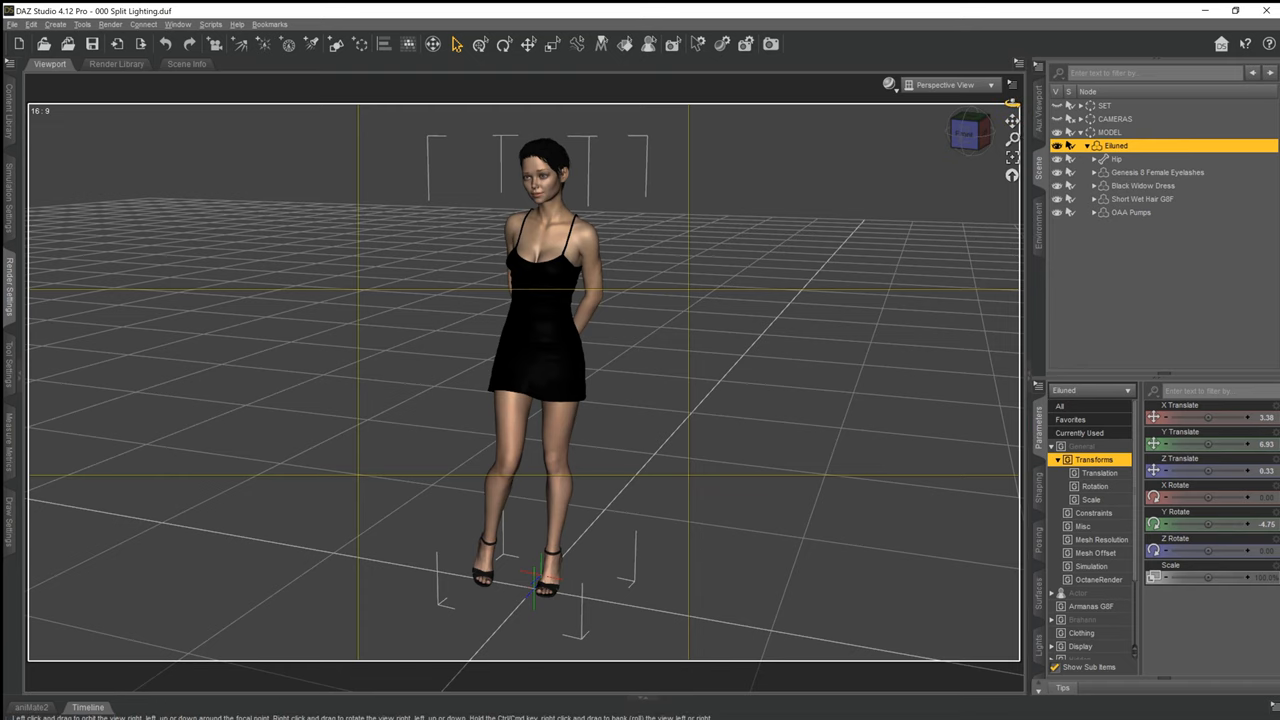
From a side-on view, create a new spotlight using Apply Active Viewport Transform and accept it.
left_click(968, 132)
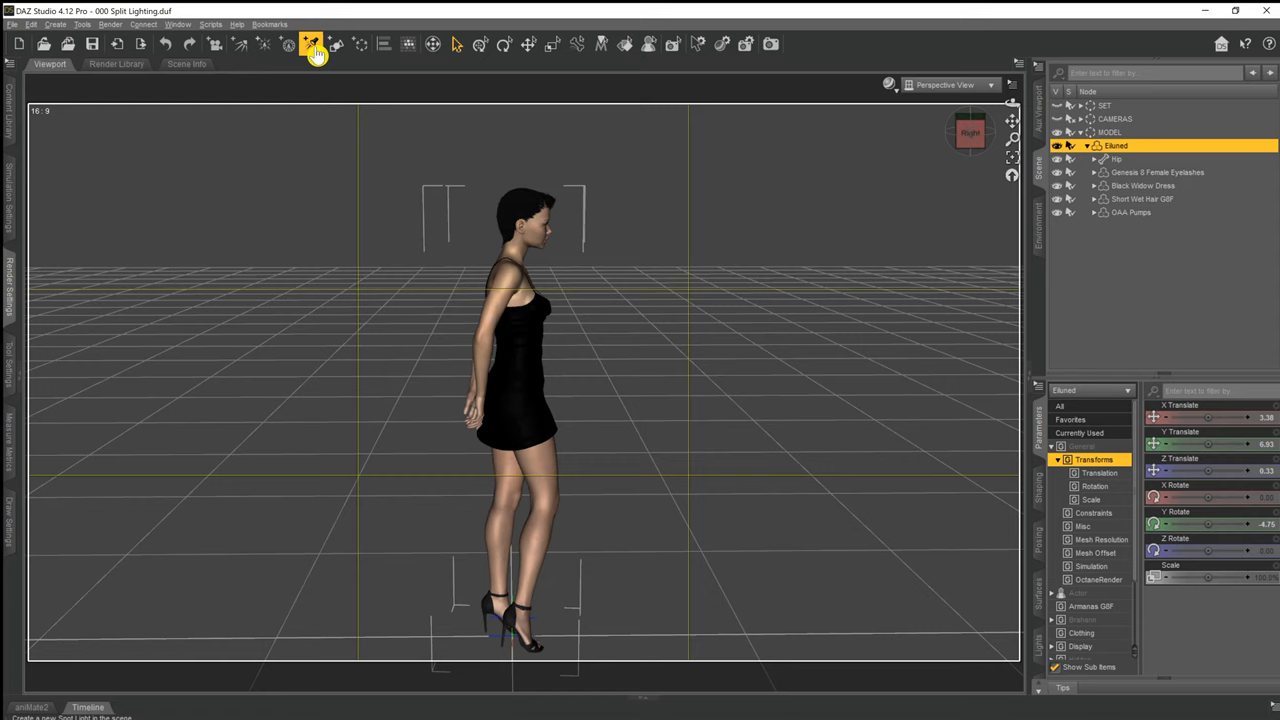
left_click(308, 46)
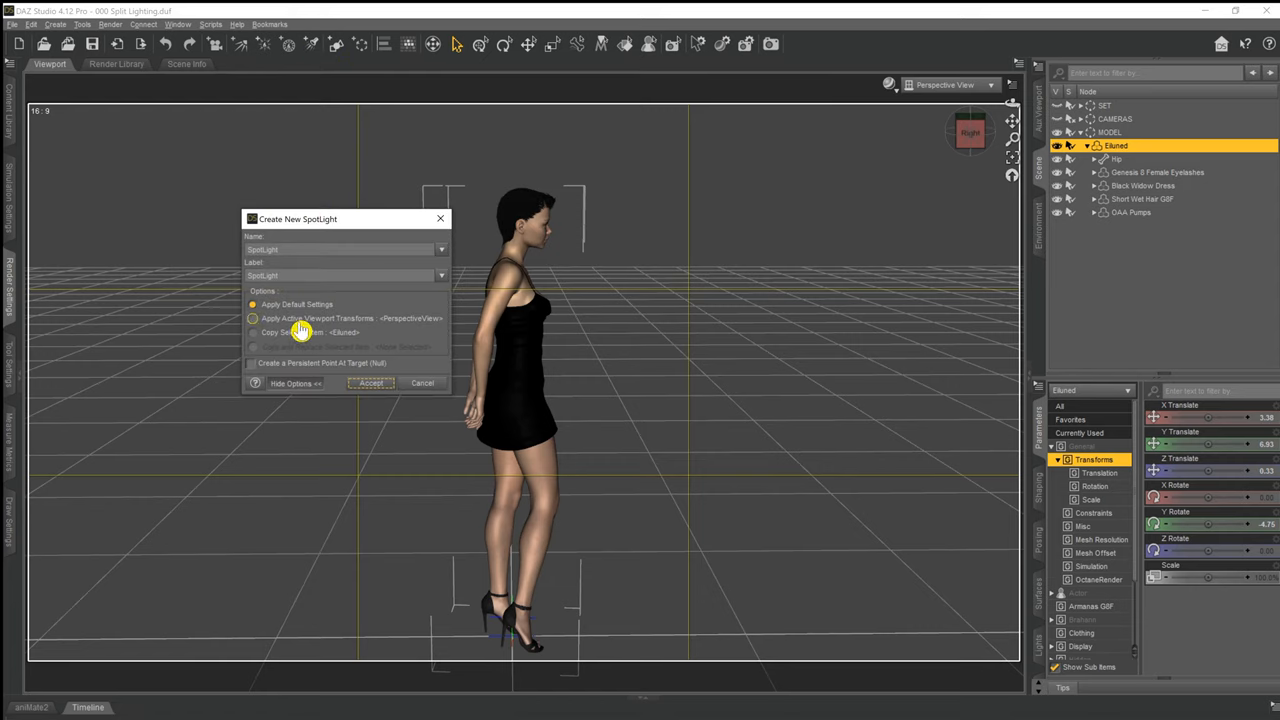
left_click(252, 318)
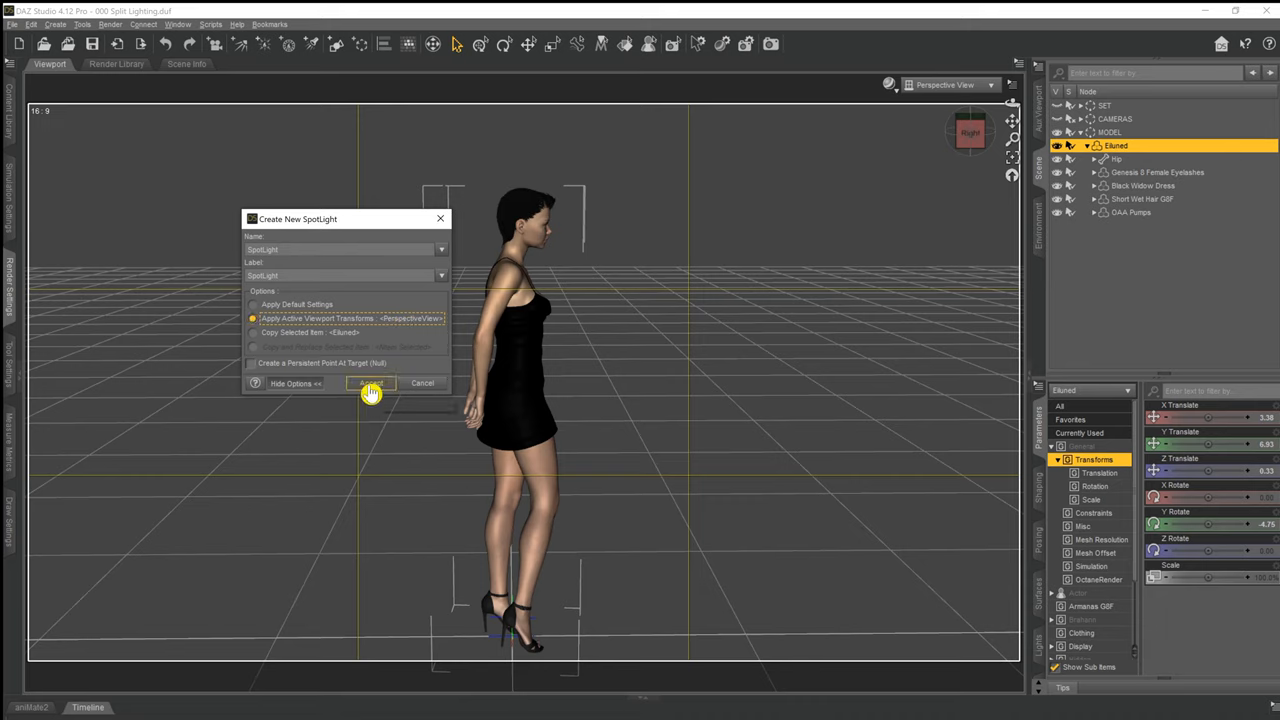
left_click(370, 384)
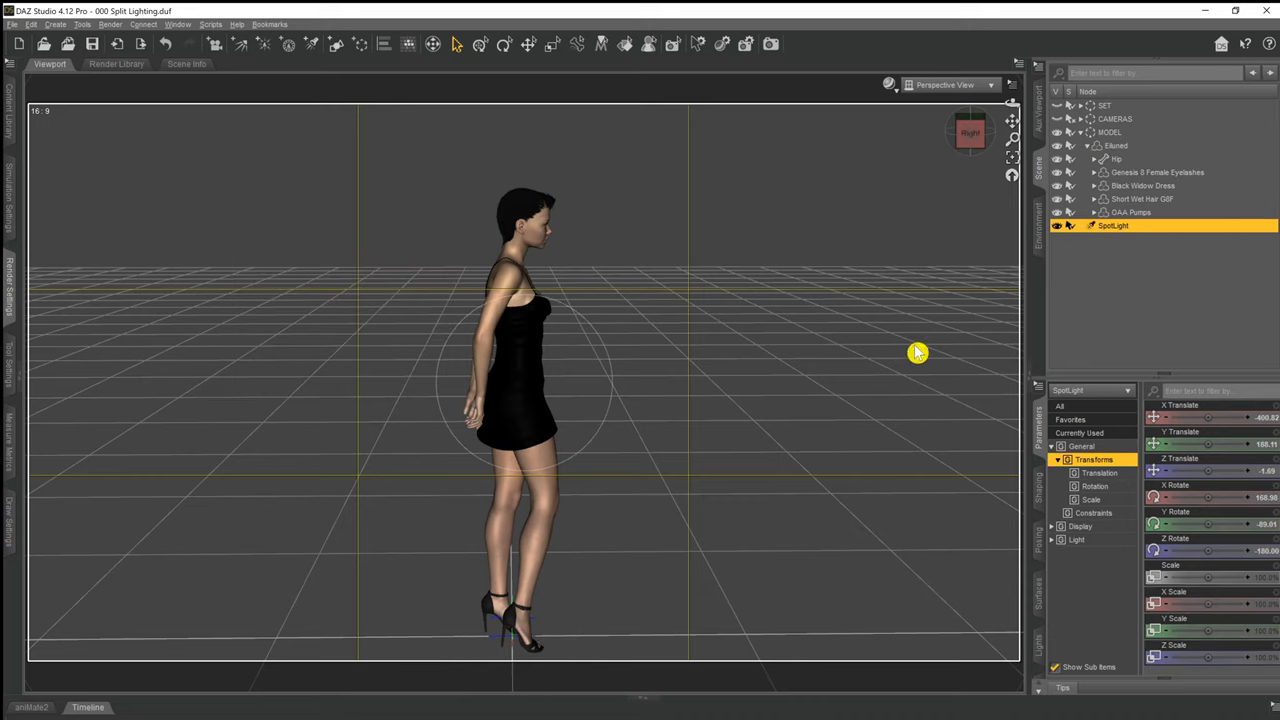
mouse_move(932, 84)
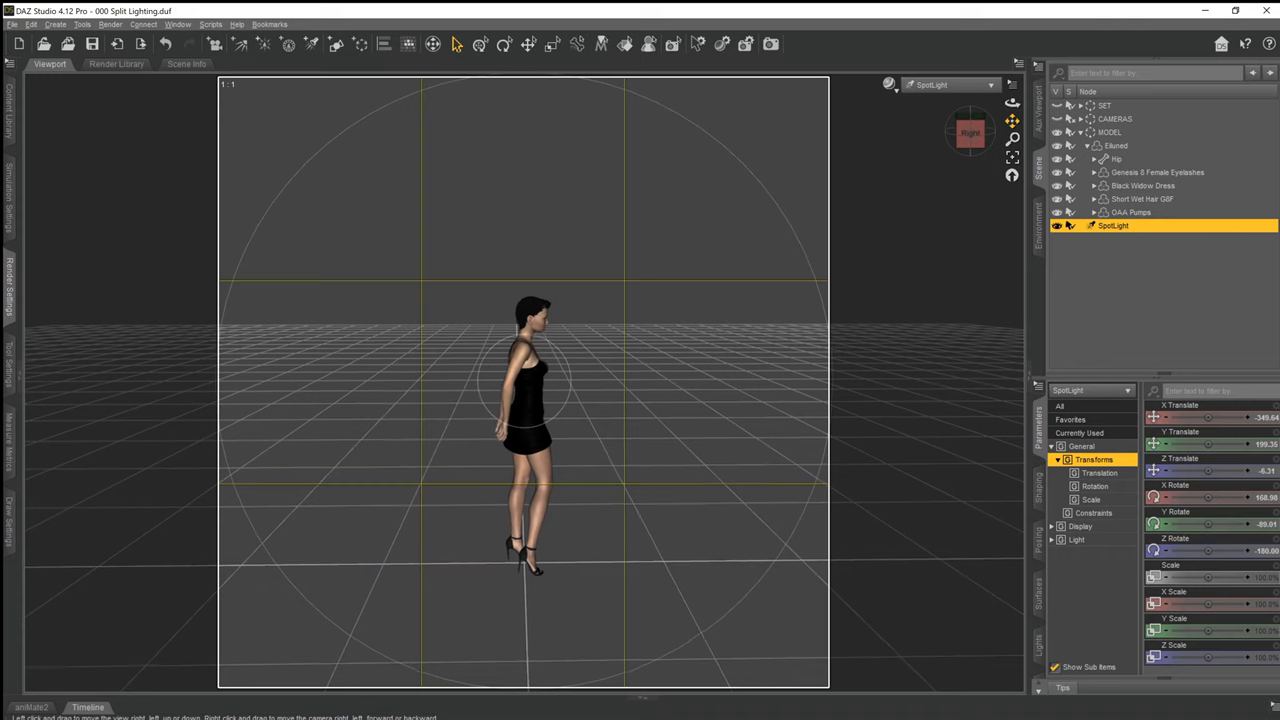
Back in Perspective View, move the spotlight beside the model and rotate it to face her.
left_click(952, 84)
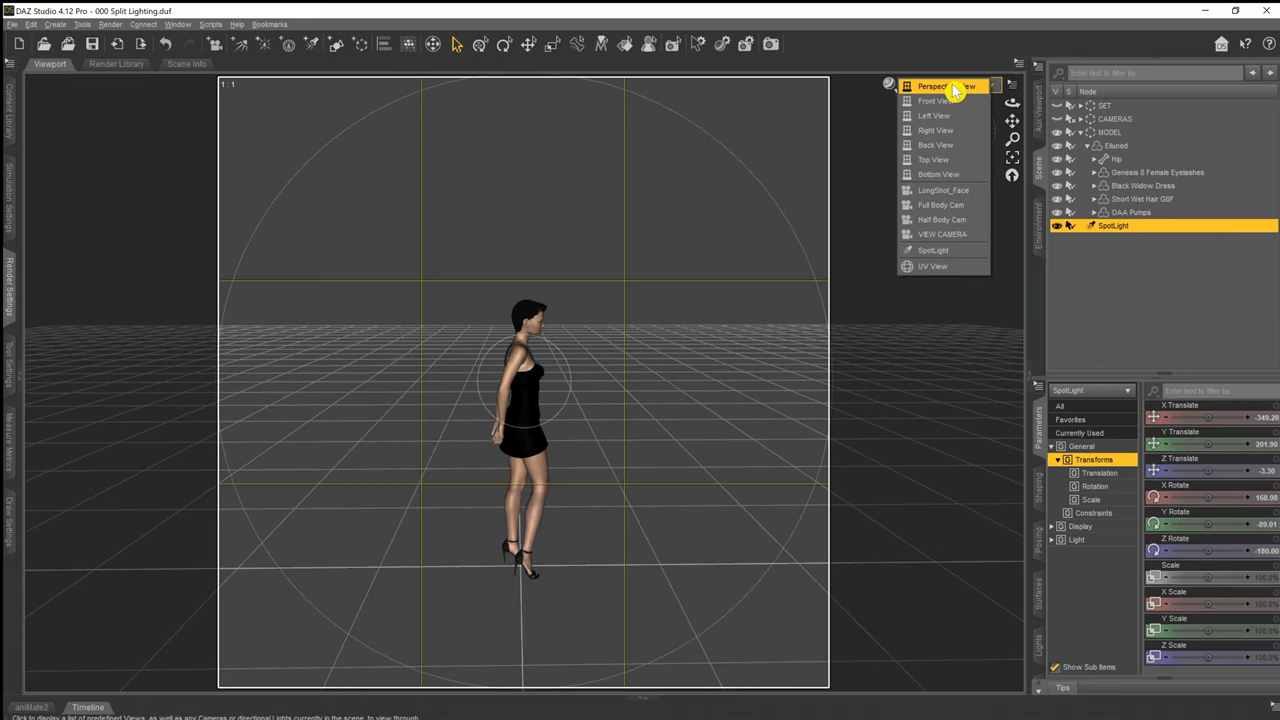
left_click(940, 84)
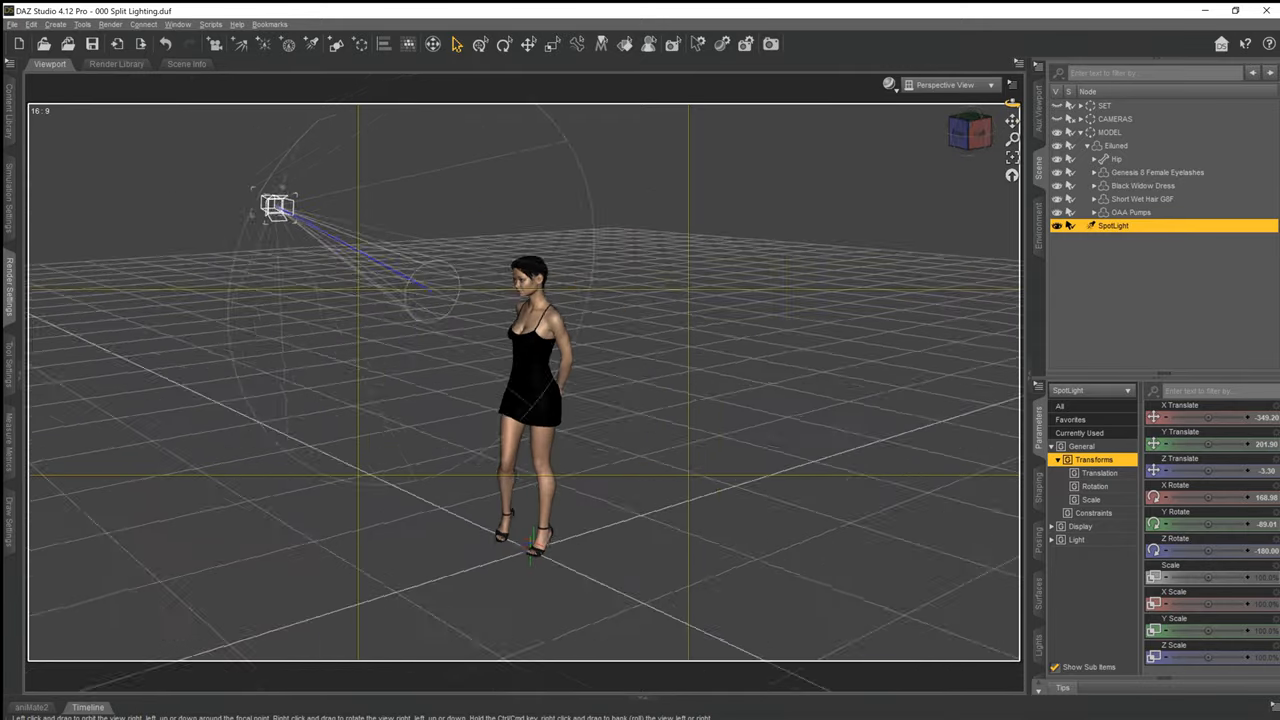
left_click(202, 222)
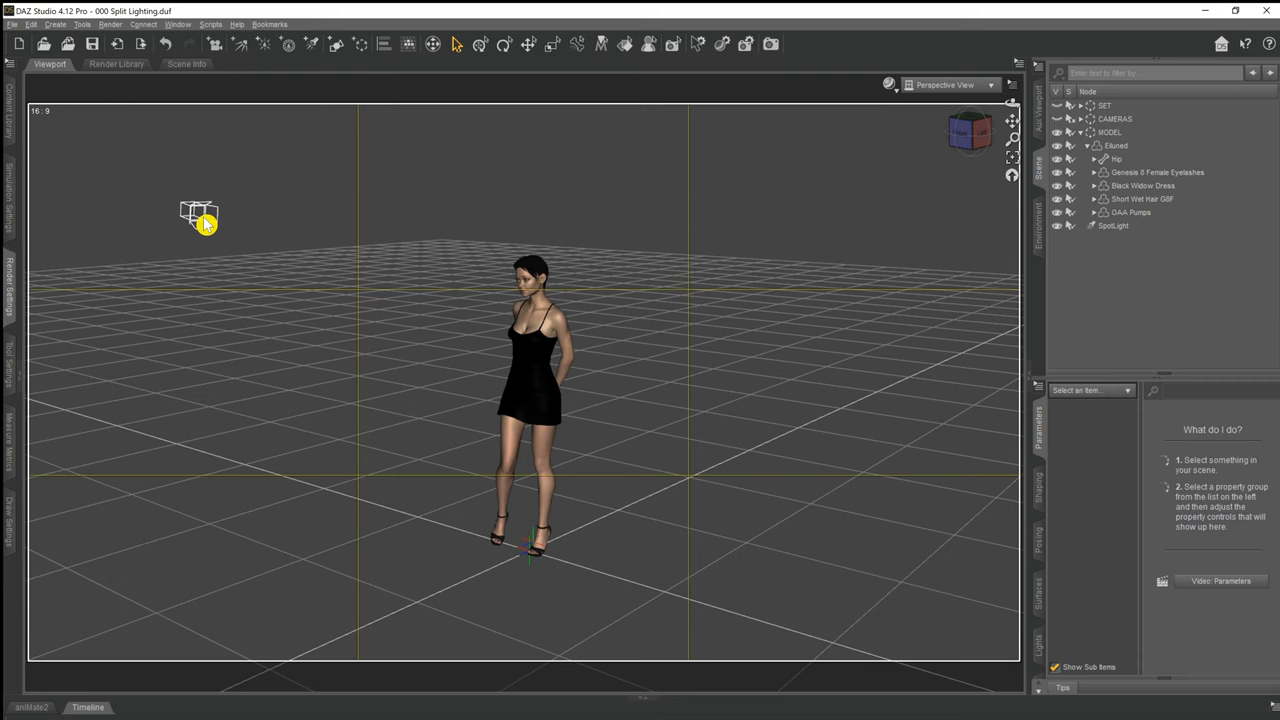
left_click(1120, 224)
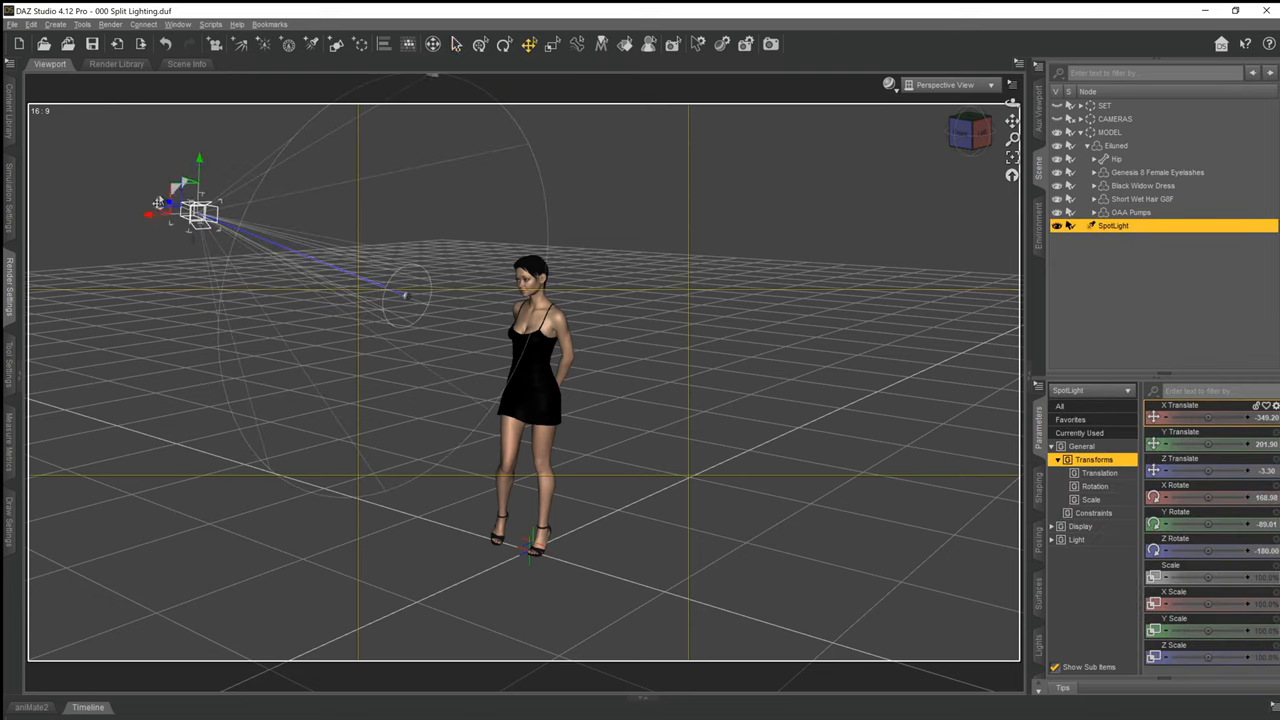
left_click_drag(196, 210, 284, 240)
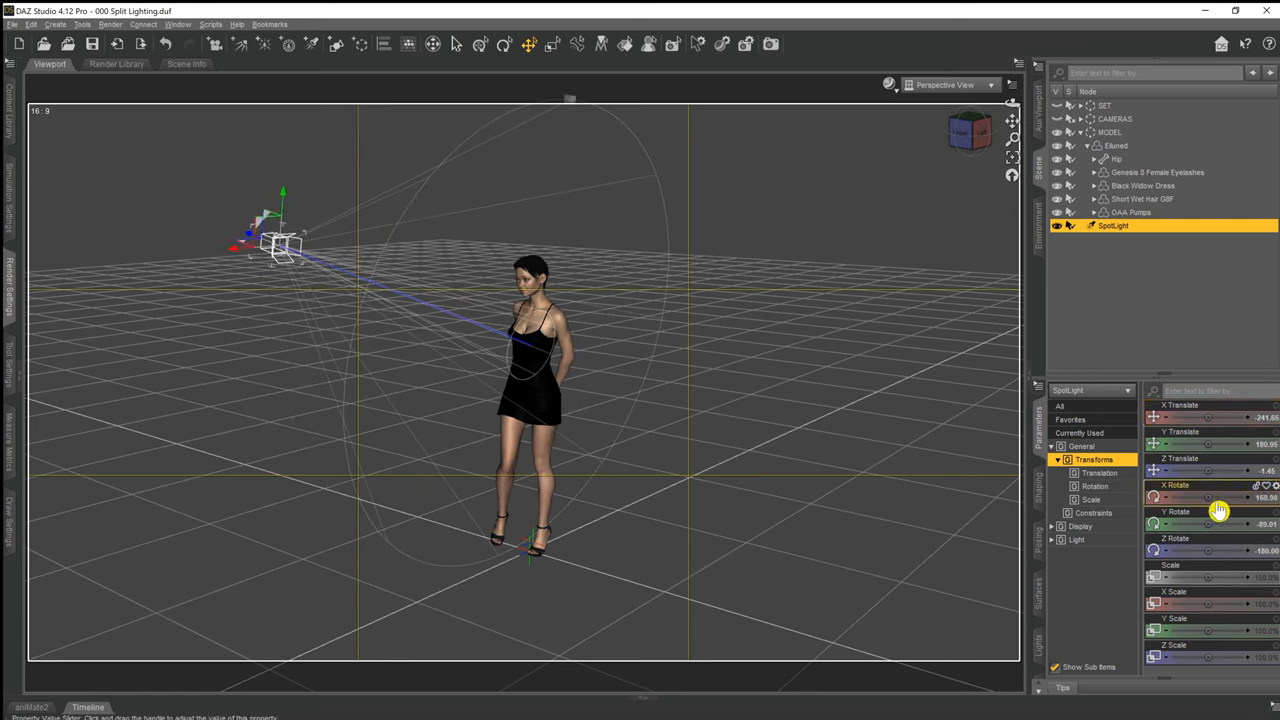
left_click_drag(1200, 496, 1230, 496)
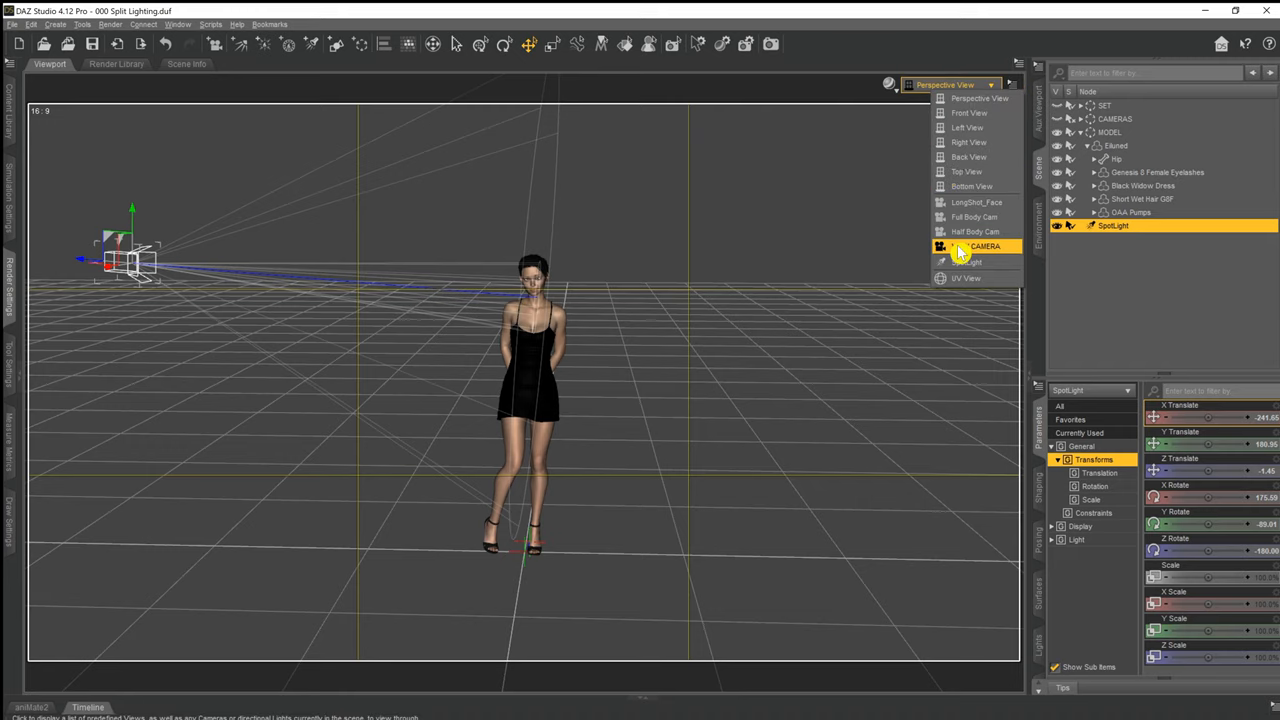
From Top View, shift the spotlight directly in line with the model, then return to perspective.
left_click(966, 186)
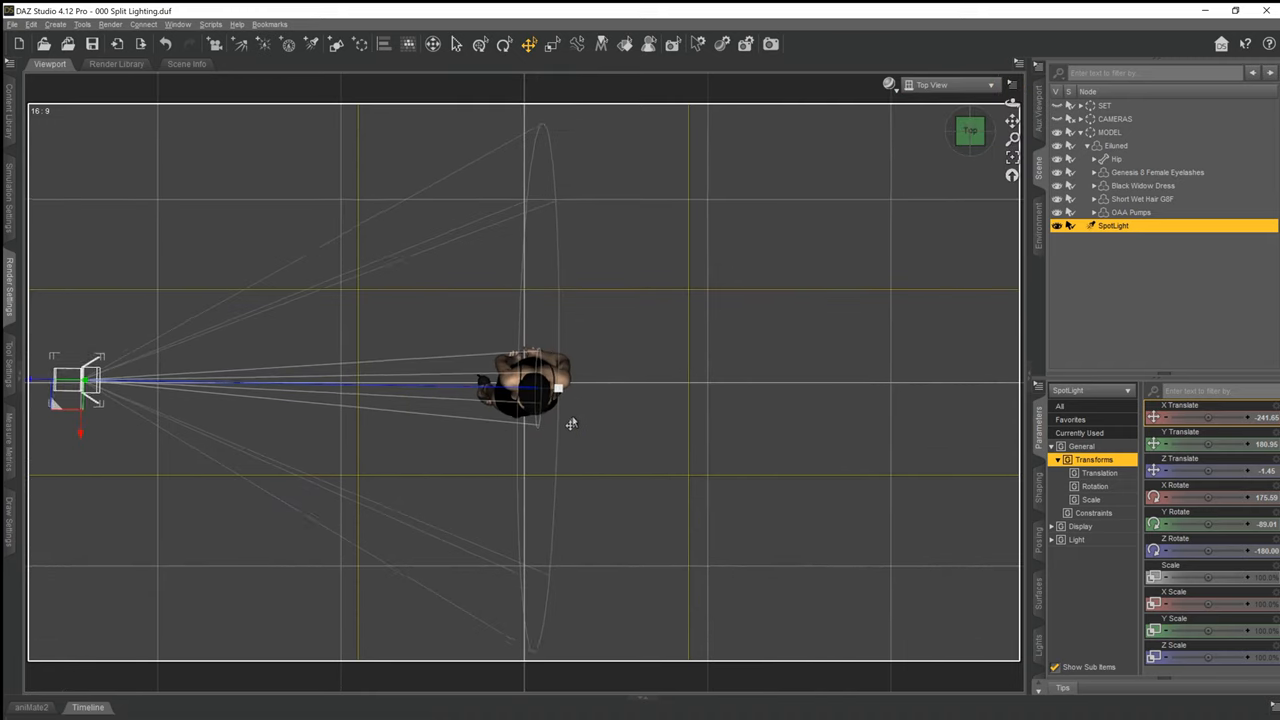
left_click_drag(84, 380, 170, 384)
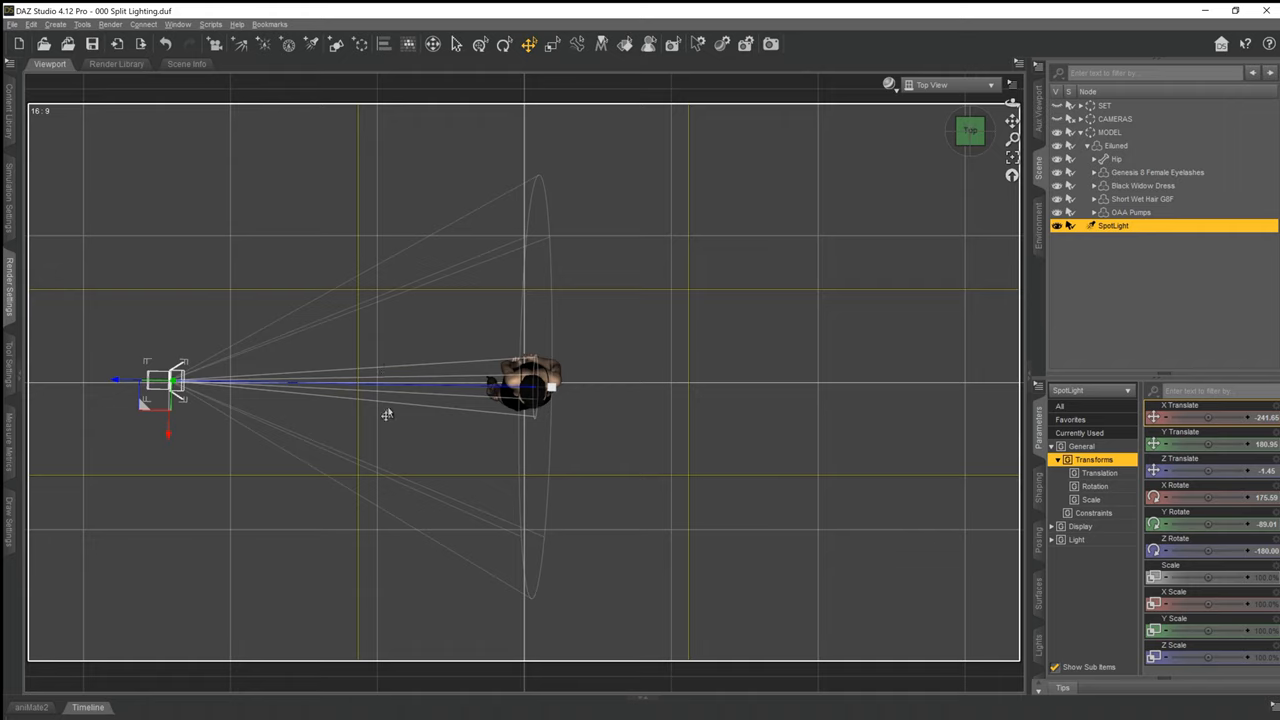
mouse_move(192, 400)
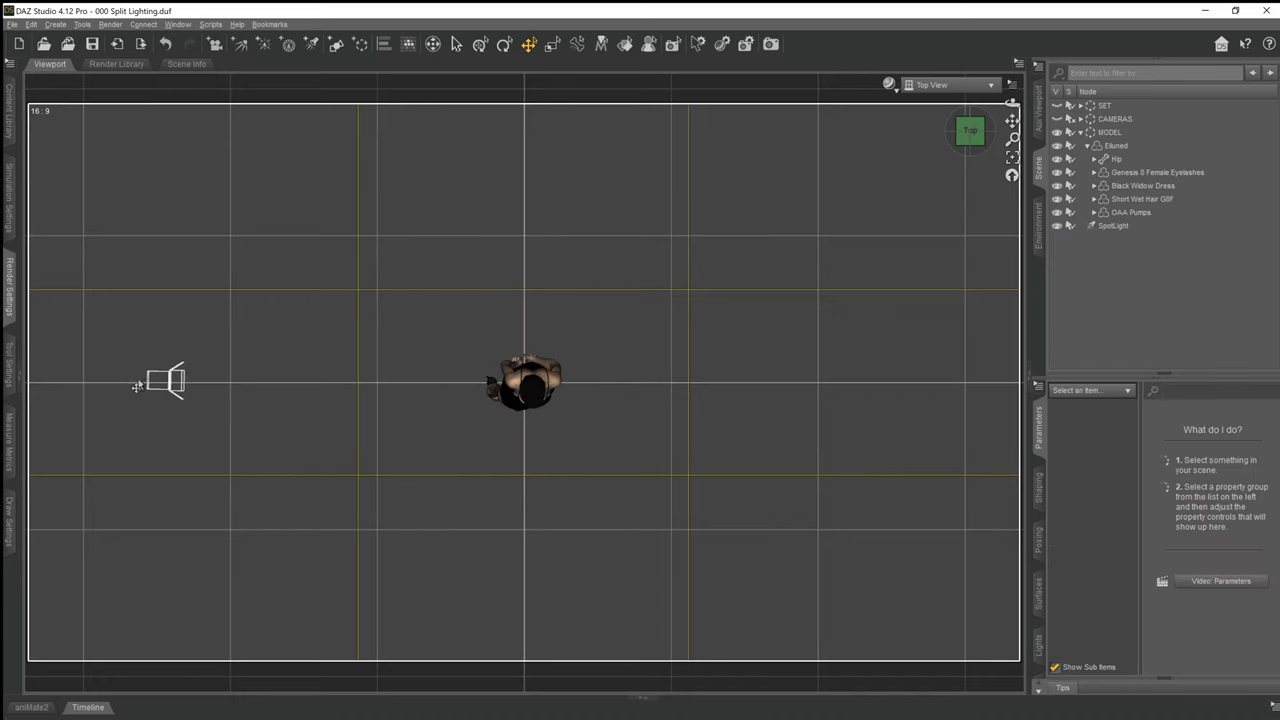
left_click(1124, 226)
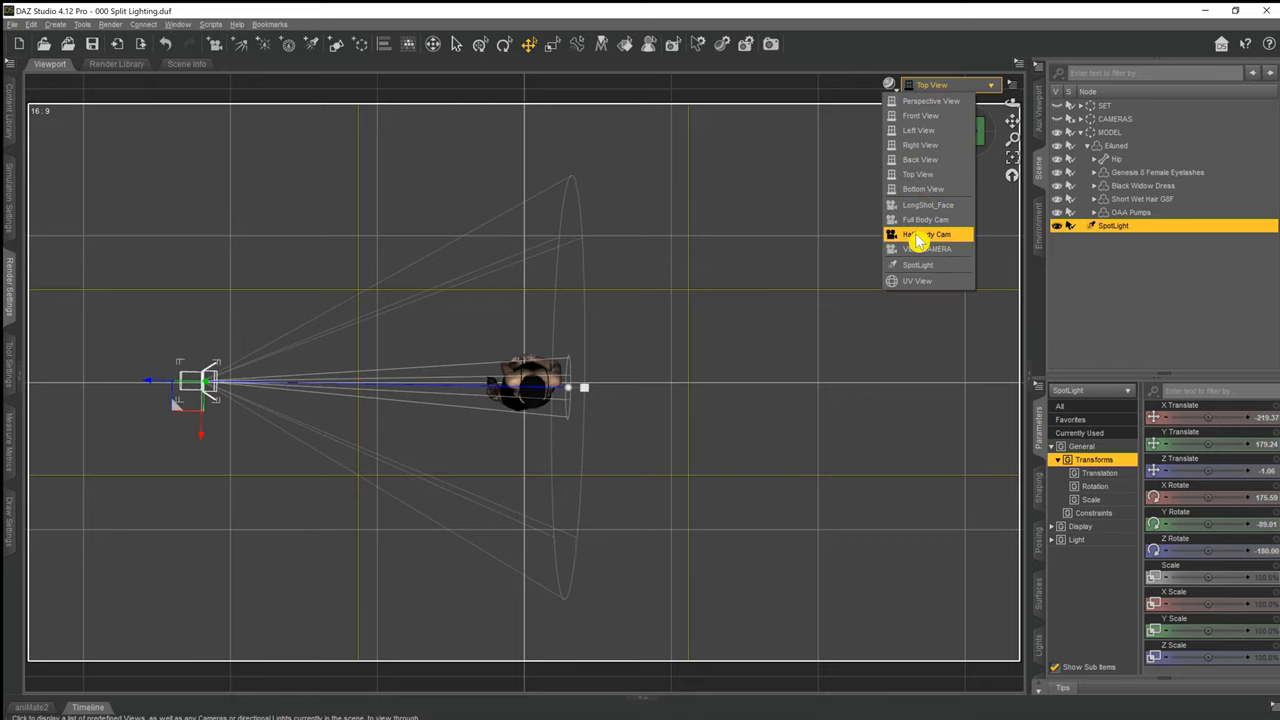
mouse_move(928, 174)
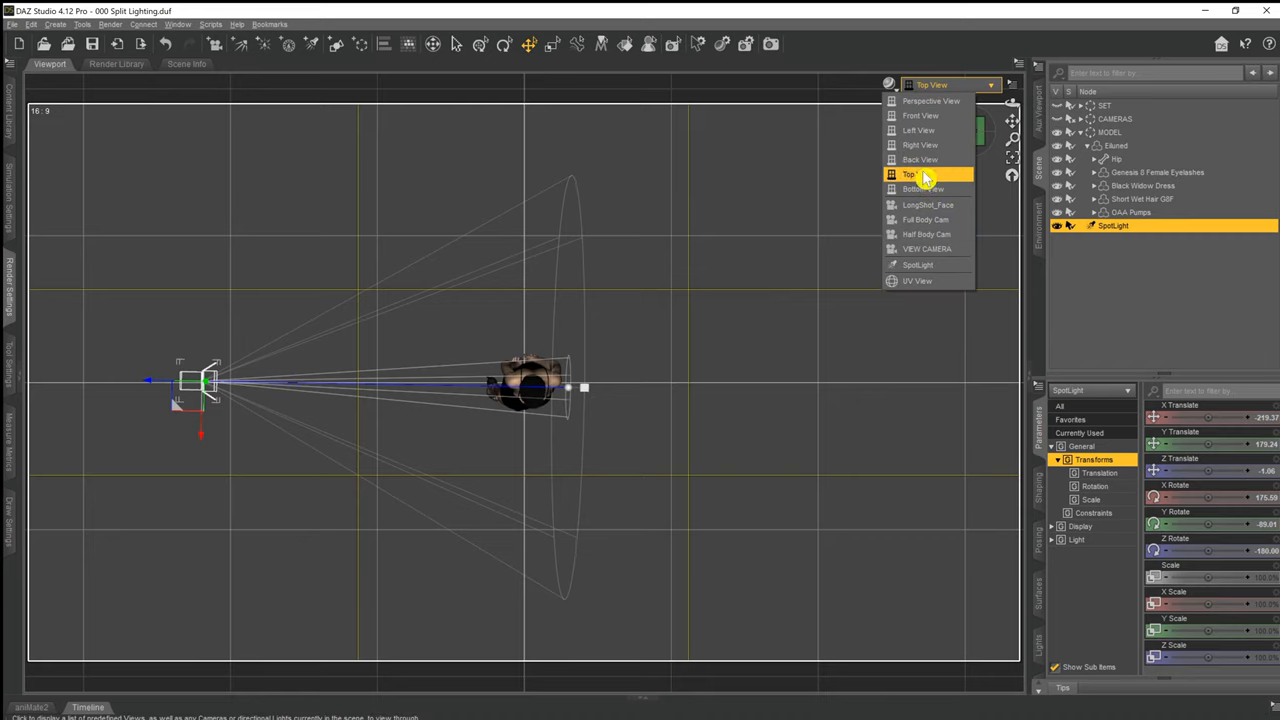
left_click(926, 100)
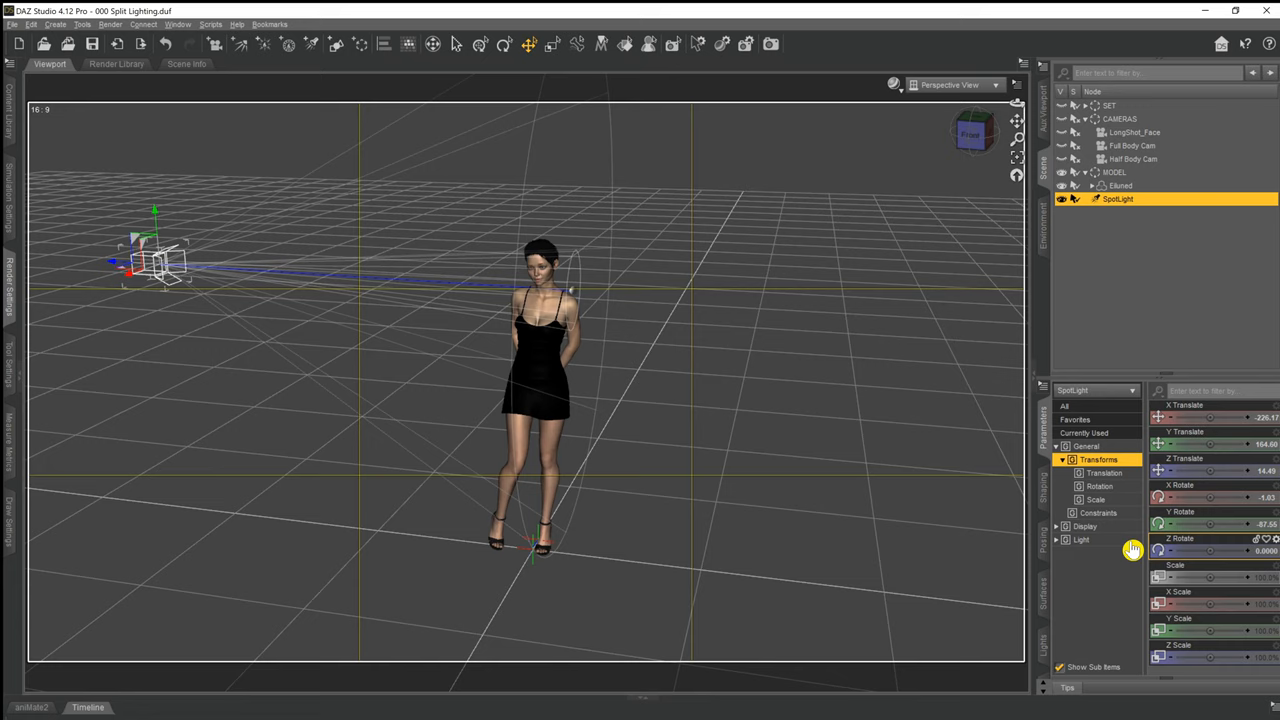
Adjust the spotlight's rotation value so its beam angles down toward her side.
left_click(1080, 540)
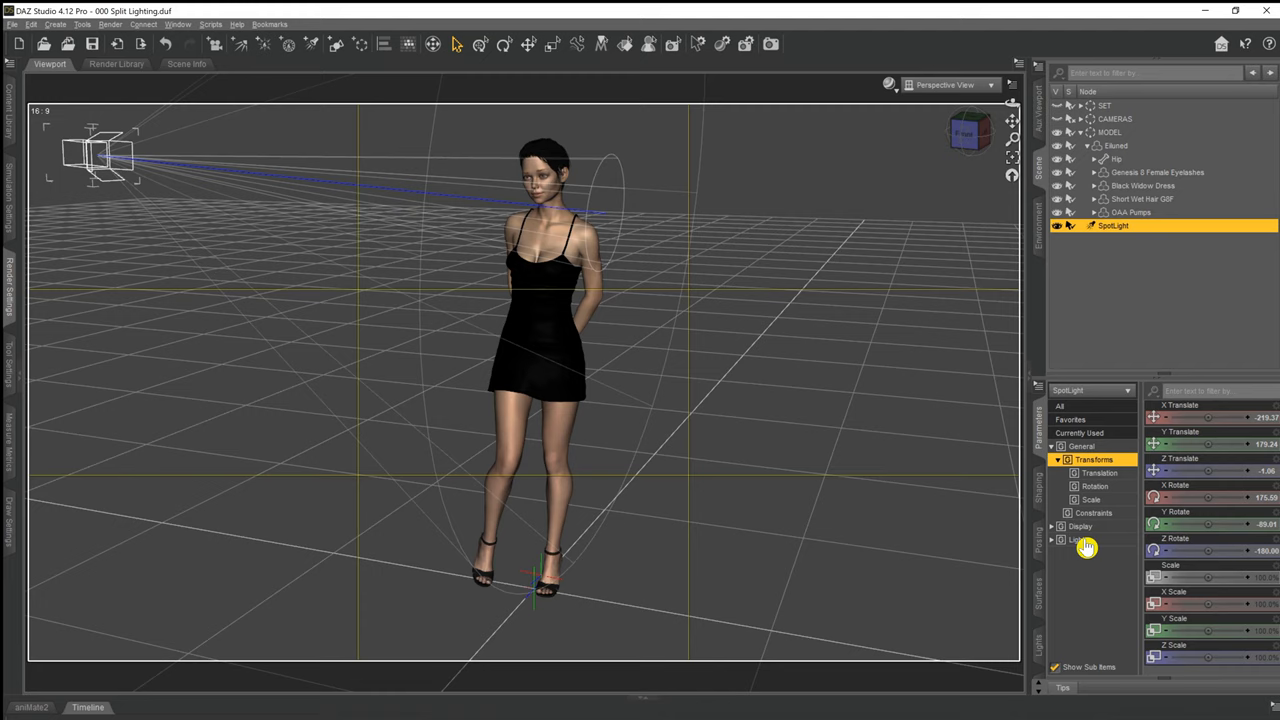
Set the spotlight's Light Geometry to Rectangle, exposing its height and width settings.
left_click(1072, 540)
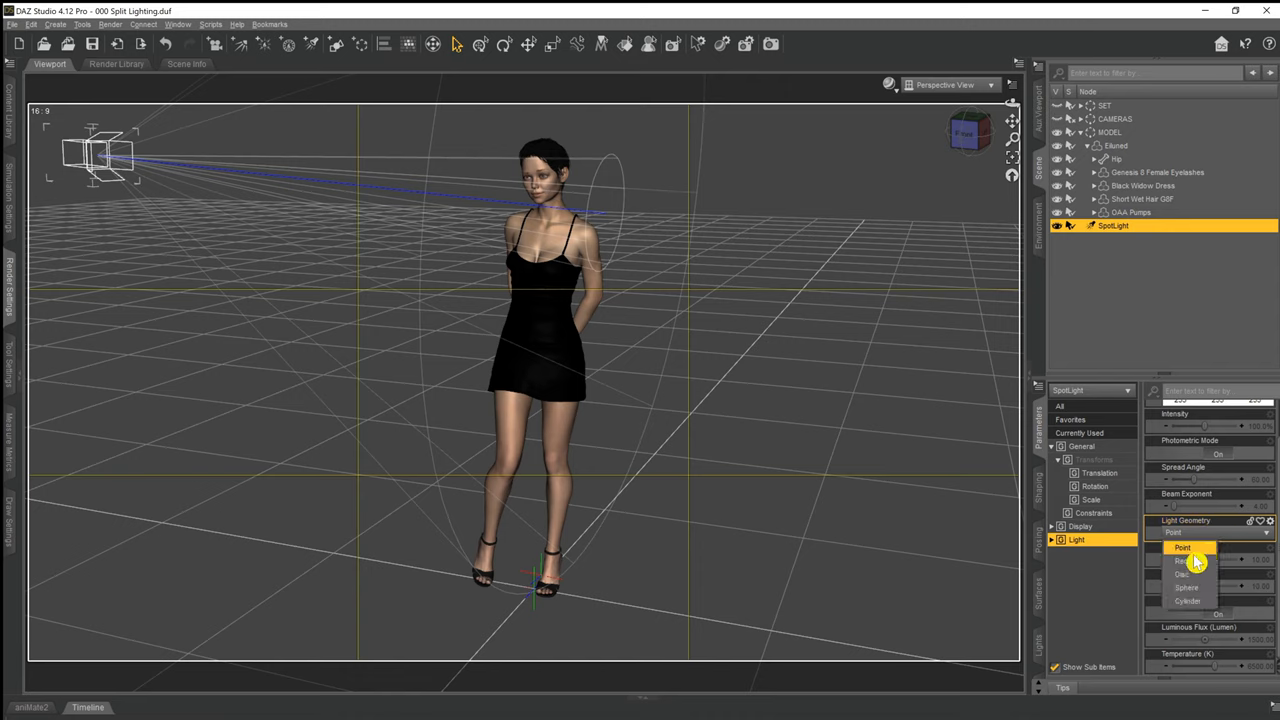
left_click(1184, 570)
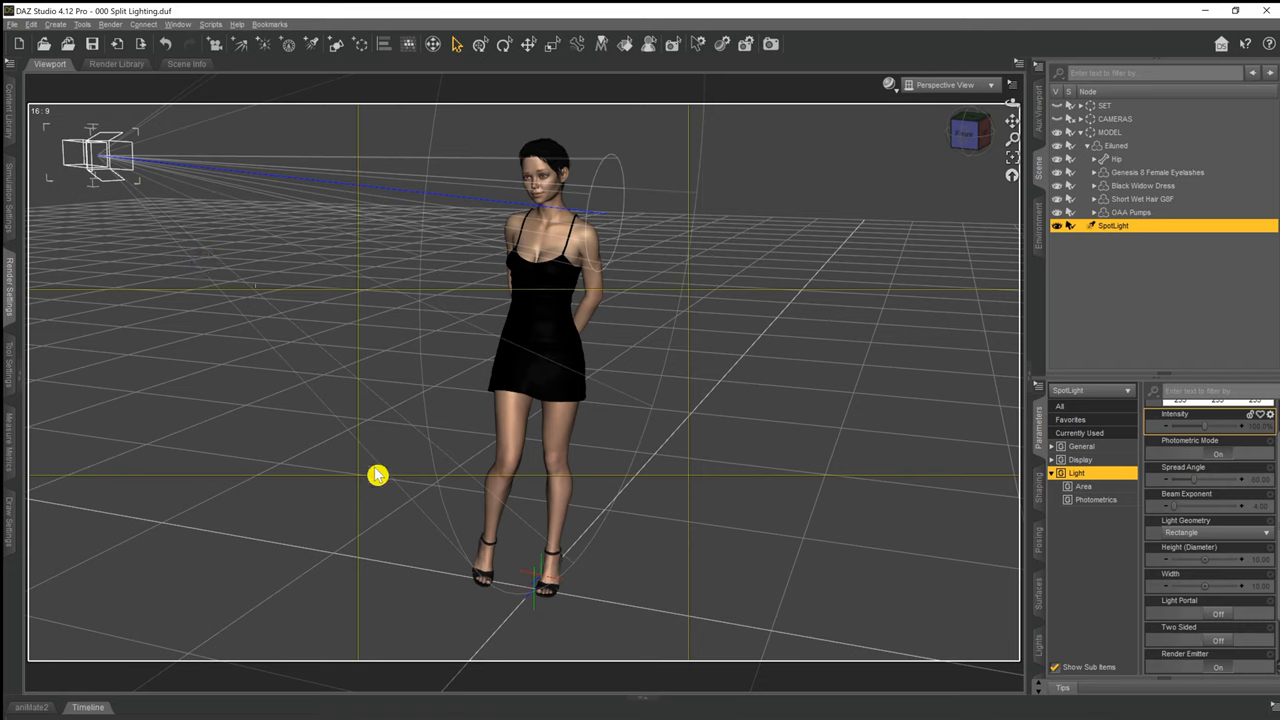
mouse_move(892, 500)
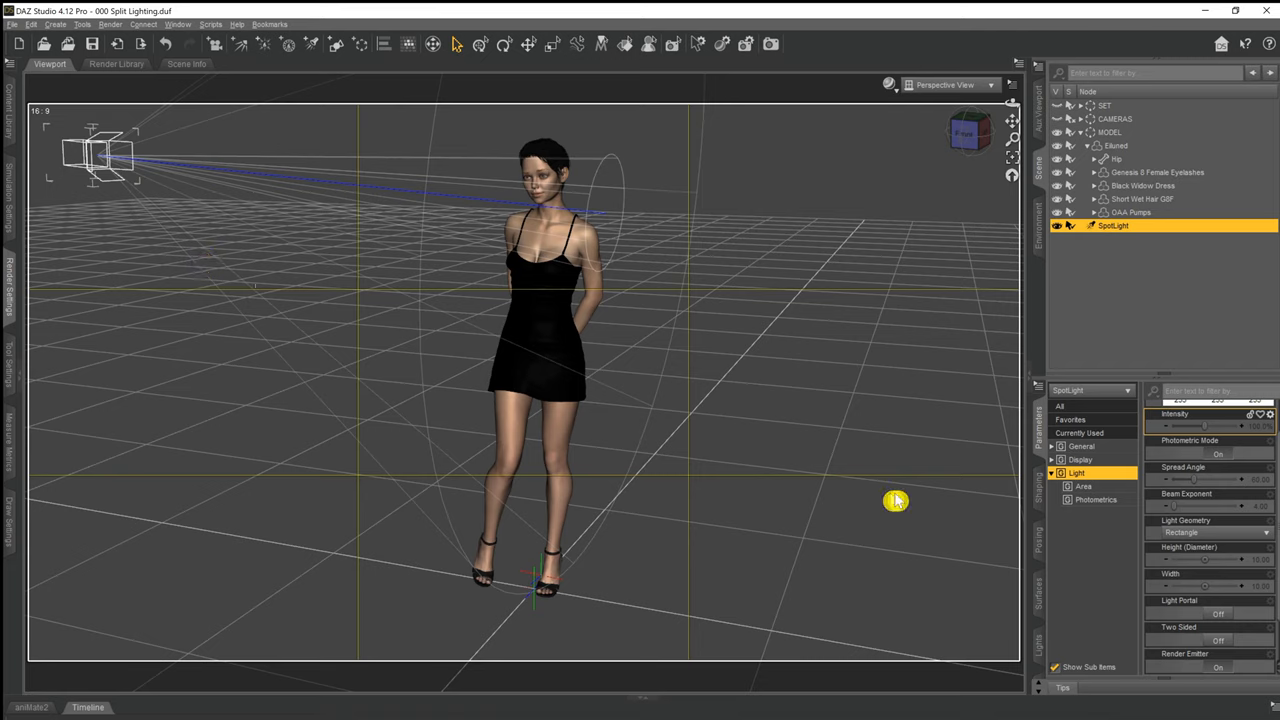
mouse_move(1184, 584)
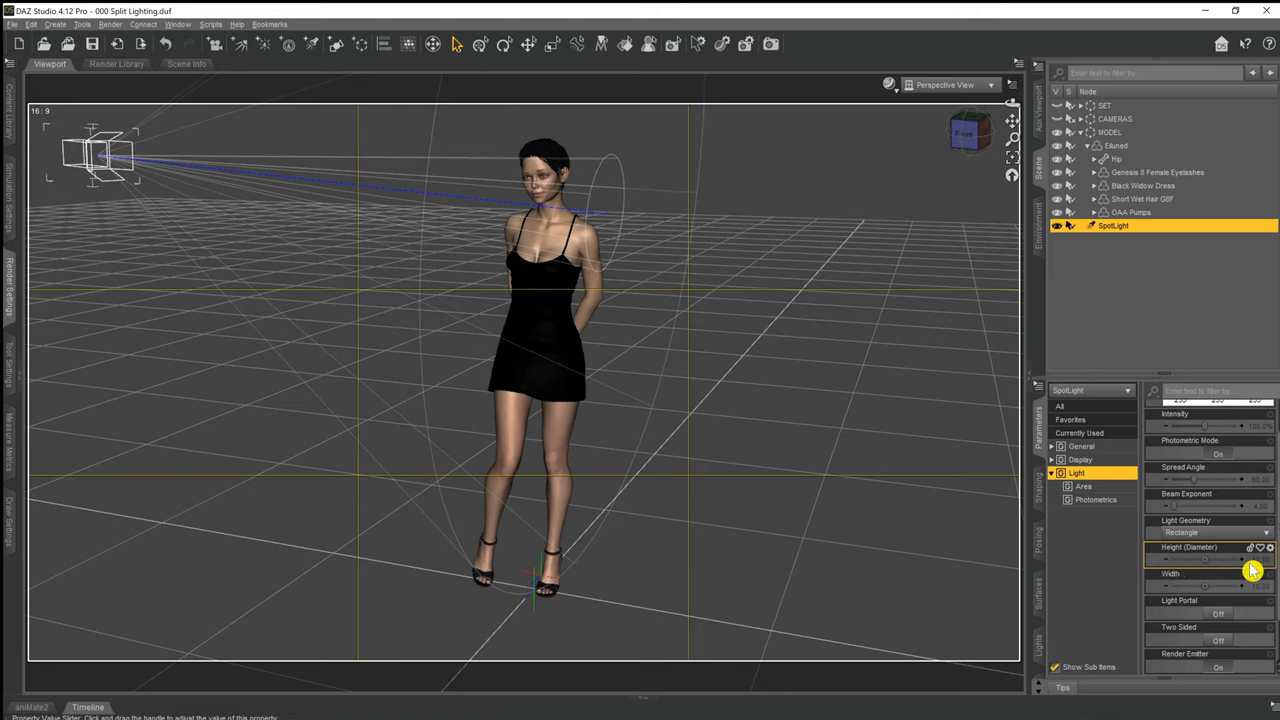
mouse_move(1218, 592)
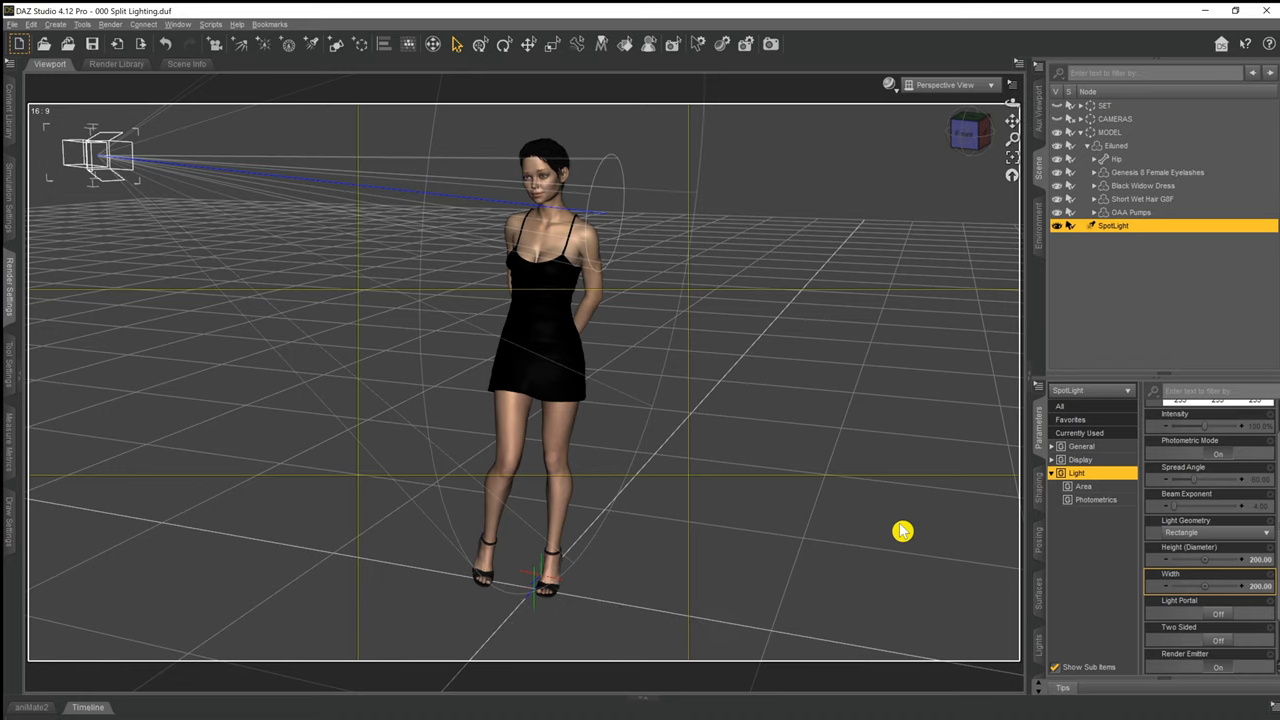
mouse_move(896, 524)
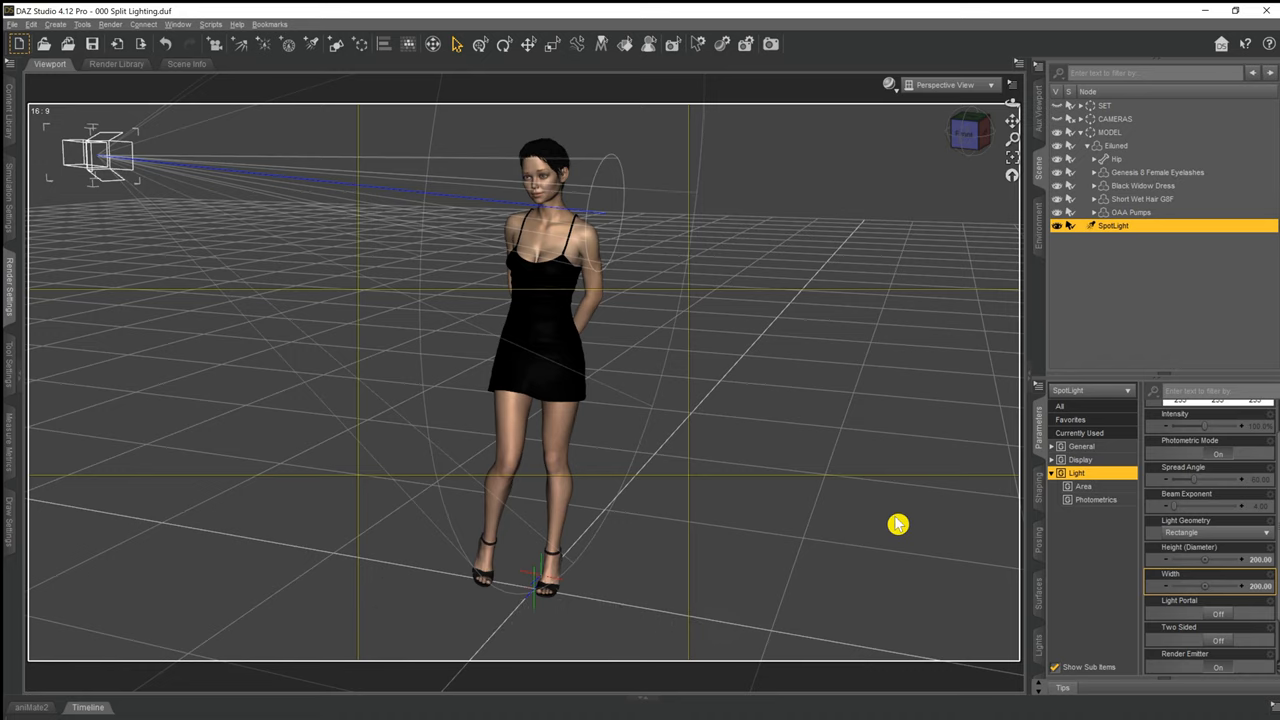